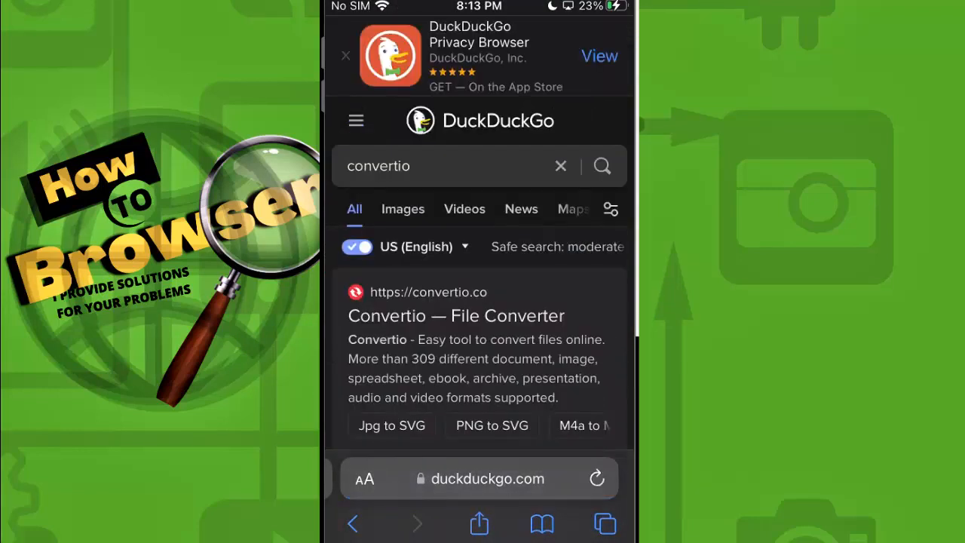
- Search DuckDuckGo for 'convertio' and open the Convertio — File Converter site
{"action": "left_click", "coordinate": [445, 166]}
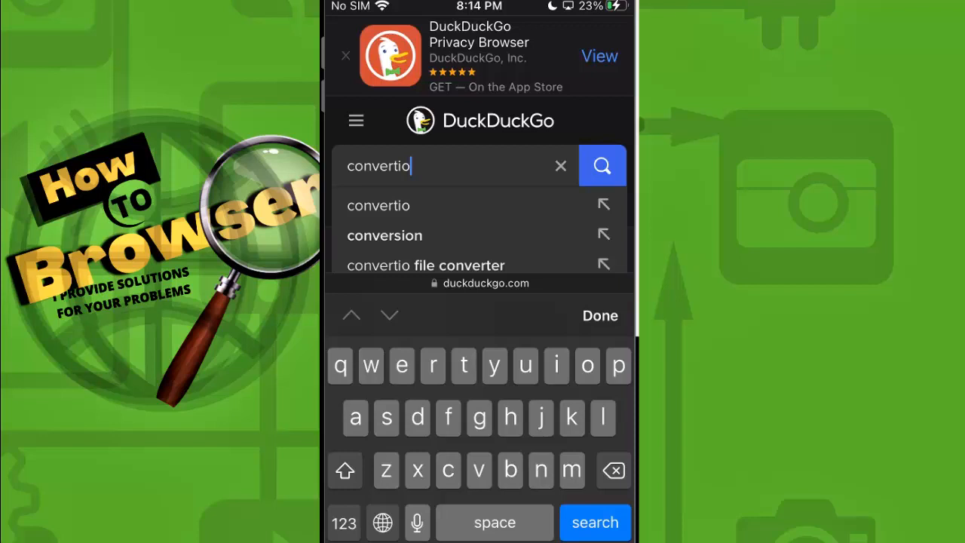
{"action": "left_click", "coordinate": [595, 522]}
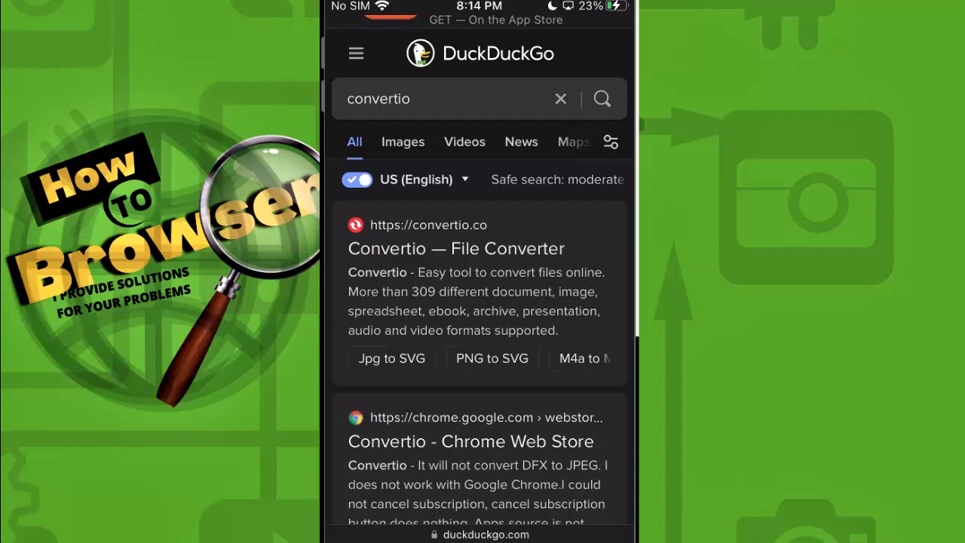
{"action": "mouse_move", "coordinate": [544, 269]}
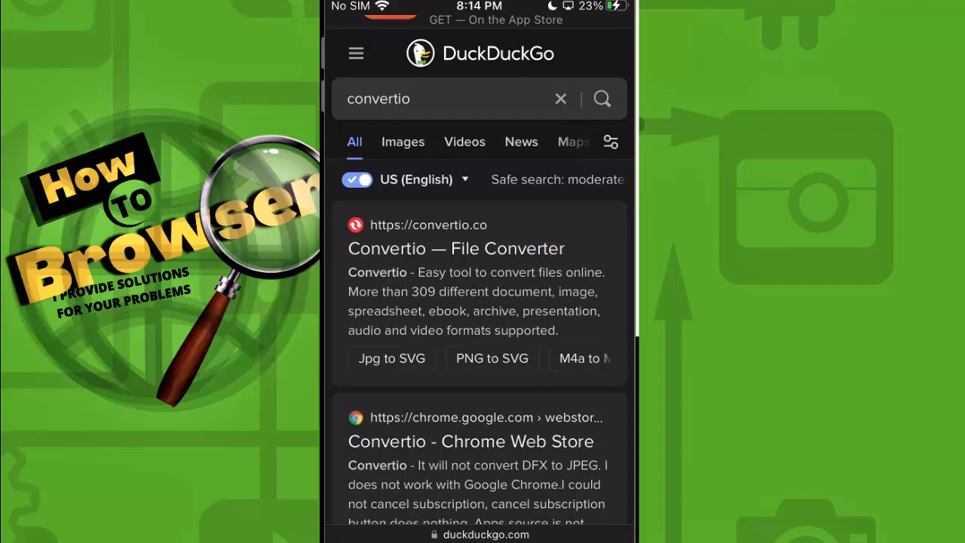
{"action": "left_click", "coordinate": [455, 248]}
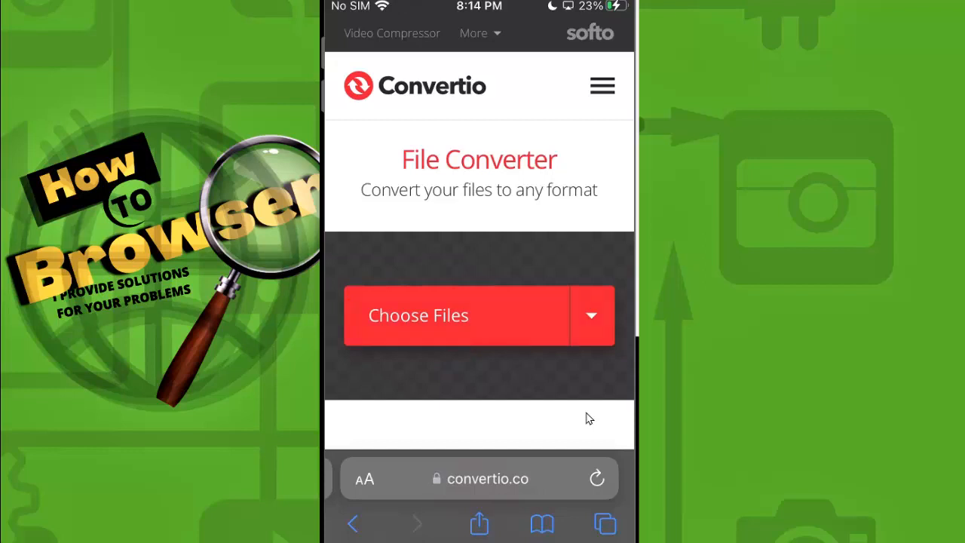
- Upload the 'Give and Take' PDF from the Brave folder to Convertio
{"action": "left_click", "coordinate": [591, 315]}
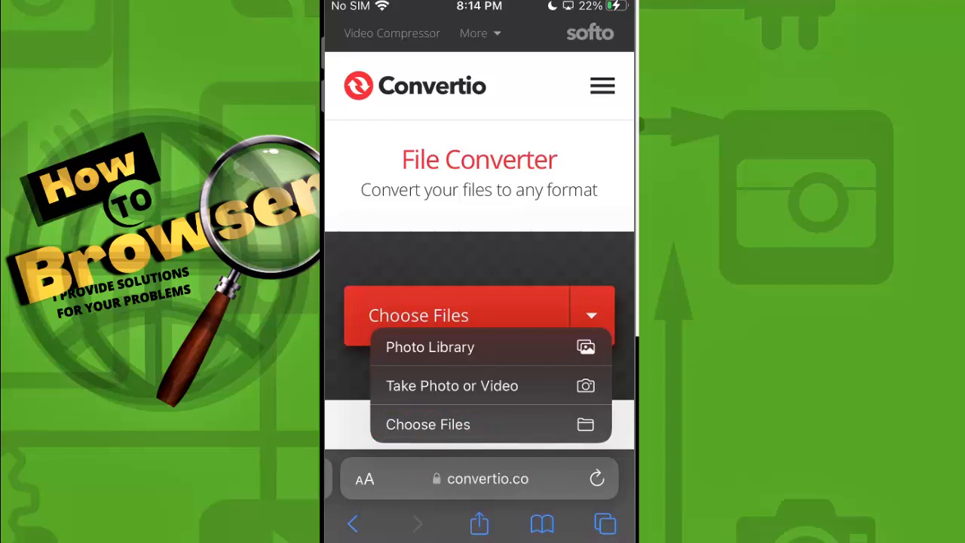
{"action": "left_click", "coordinate": [428, 424]}
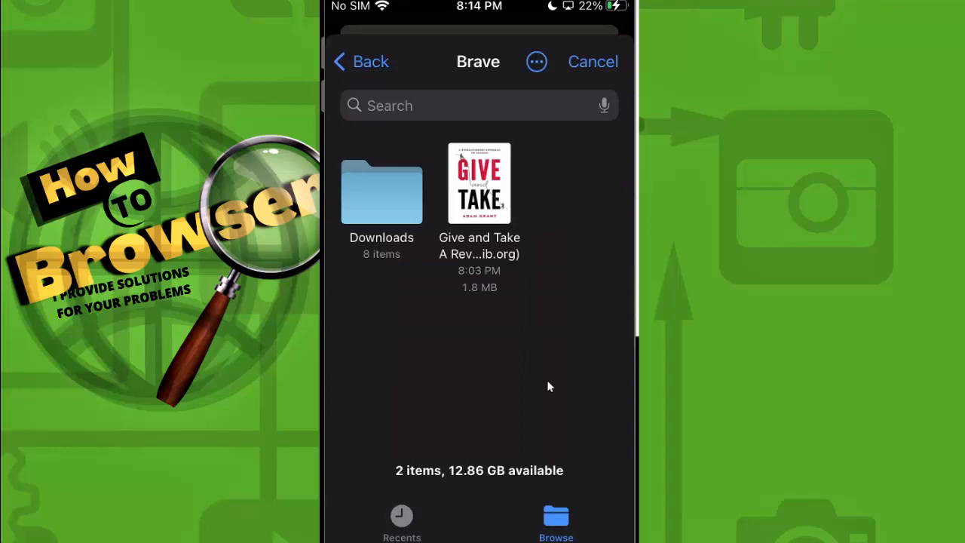
{"action": "mouse_move", "coordinate": [467, 225]}
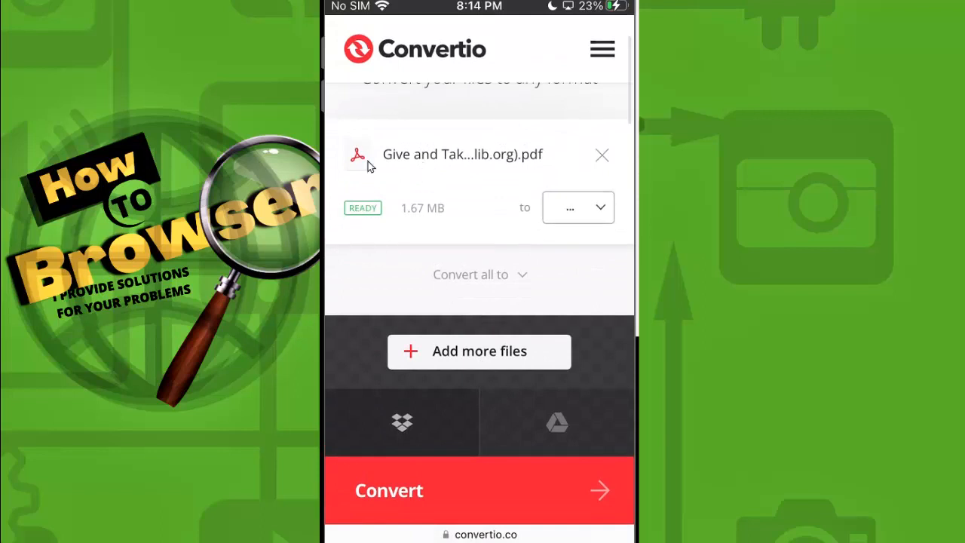
{"action": "mouse_move", "coordinate": [596, 235]}
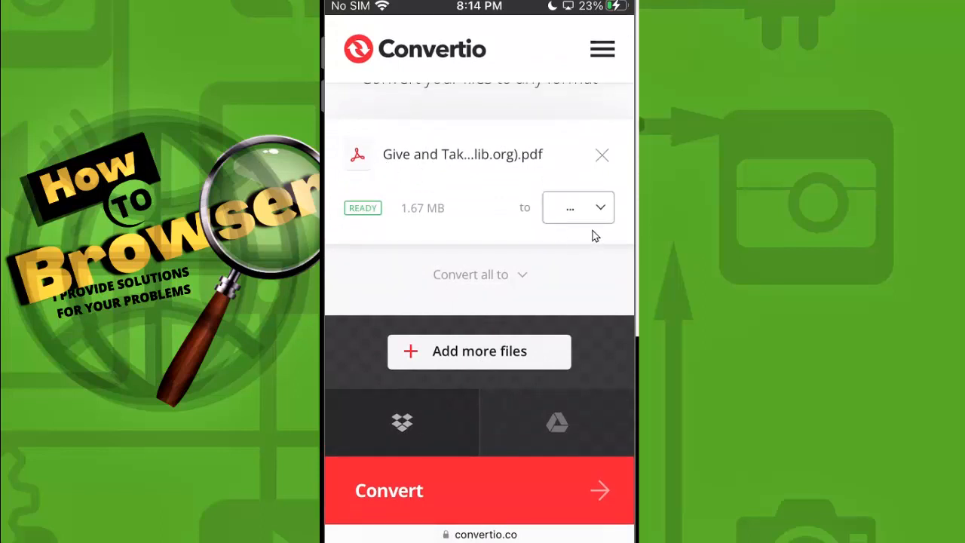
{"action": "left_click", "coordinate": [577, 207]}
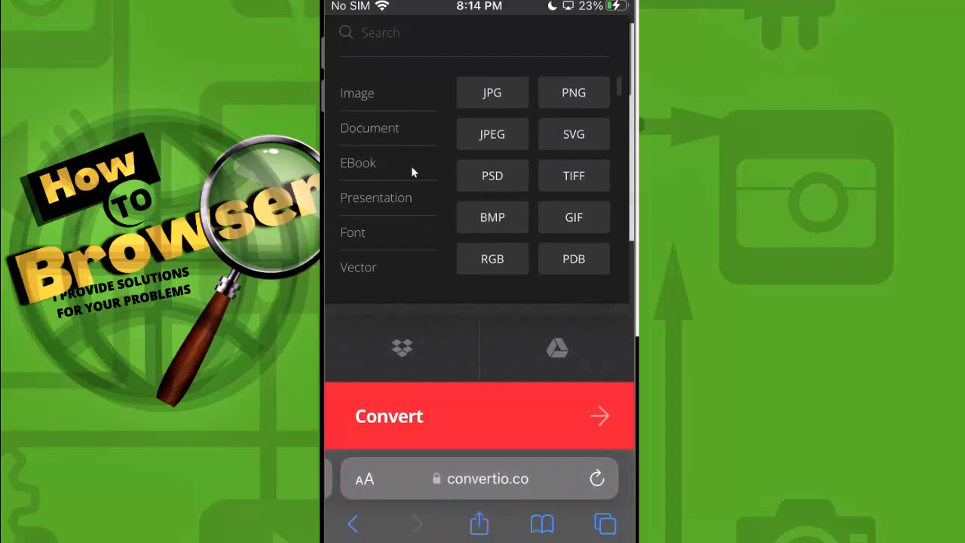
{"action": "mouse_move", "coordinate": [400, 173]}
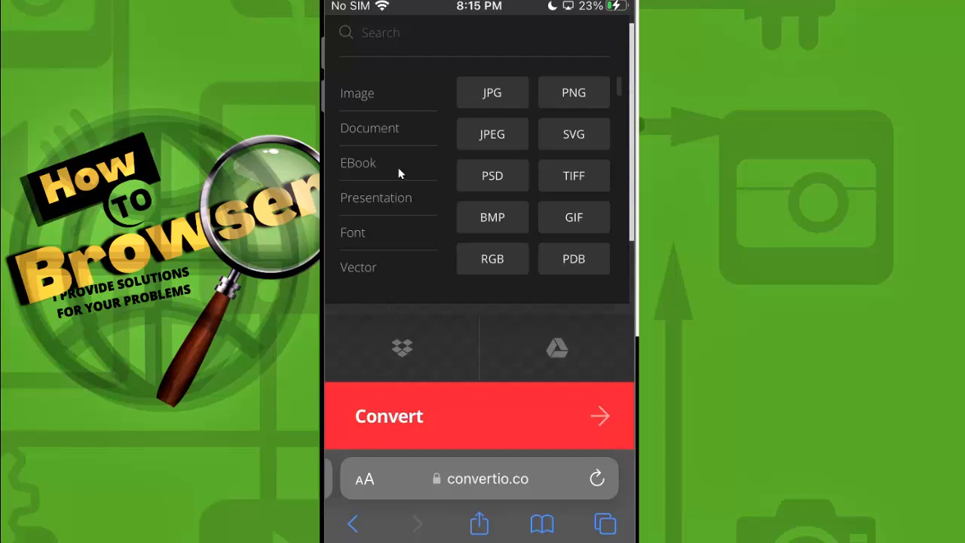
{"action": "mouse_move", "coordinate": [403, 179]}
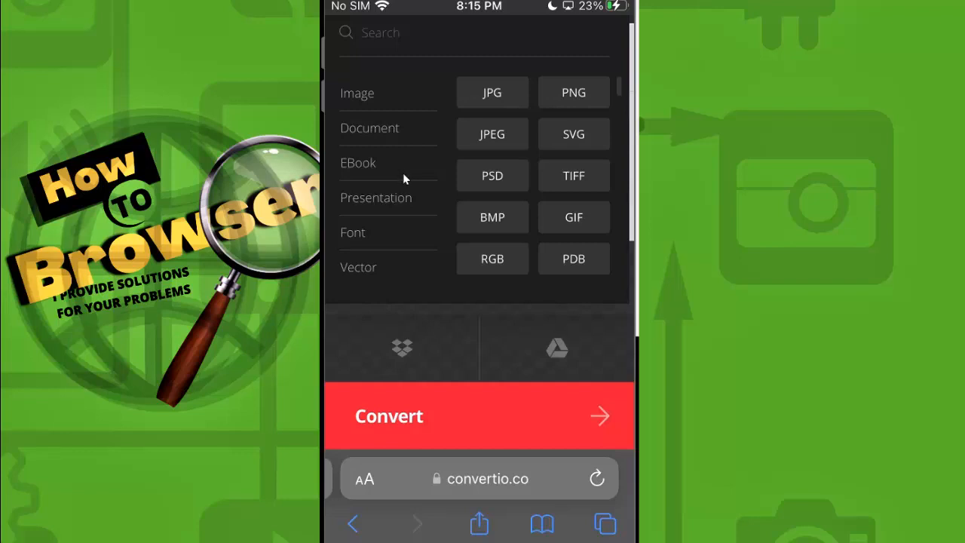
- Choose EPUB from the EBook formats as the output for 'Give and Take'
{"action": "left_click", "coordinate": [358, 162]}
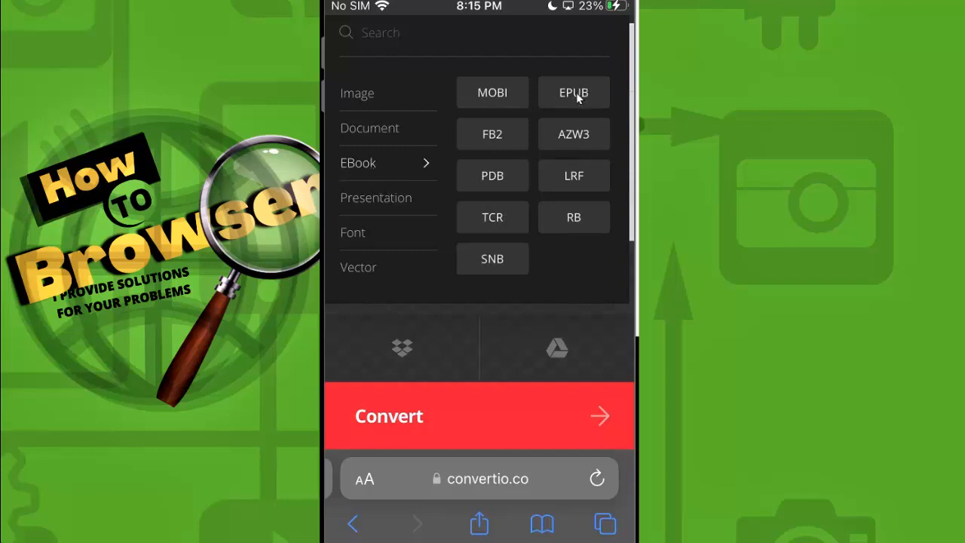
{"action": "left_click", "coordinate": [572, 92]}
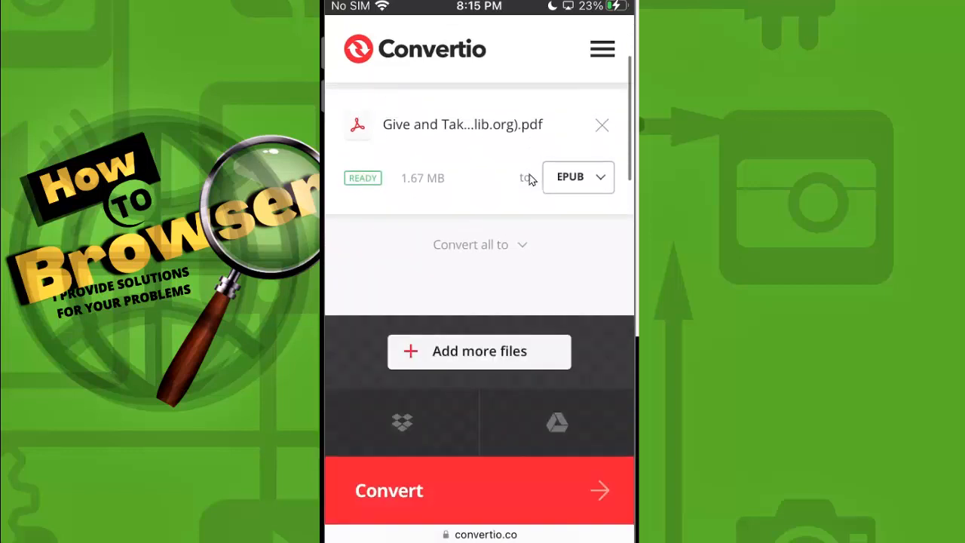
{"action": "mouse_move", "coordinate": [459, 358]}
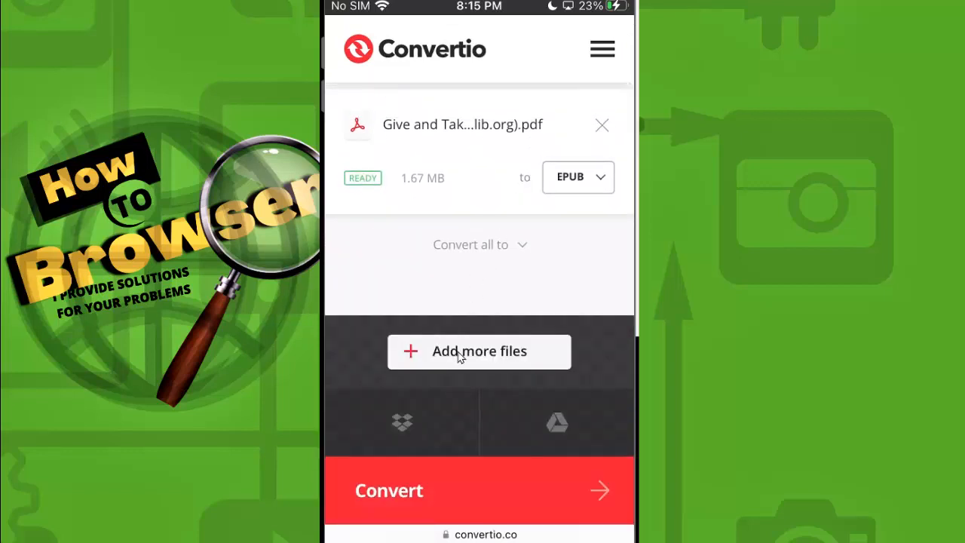
{"action": "mouse_move", "coordinate": [444, 479]}
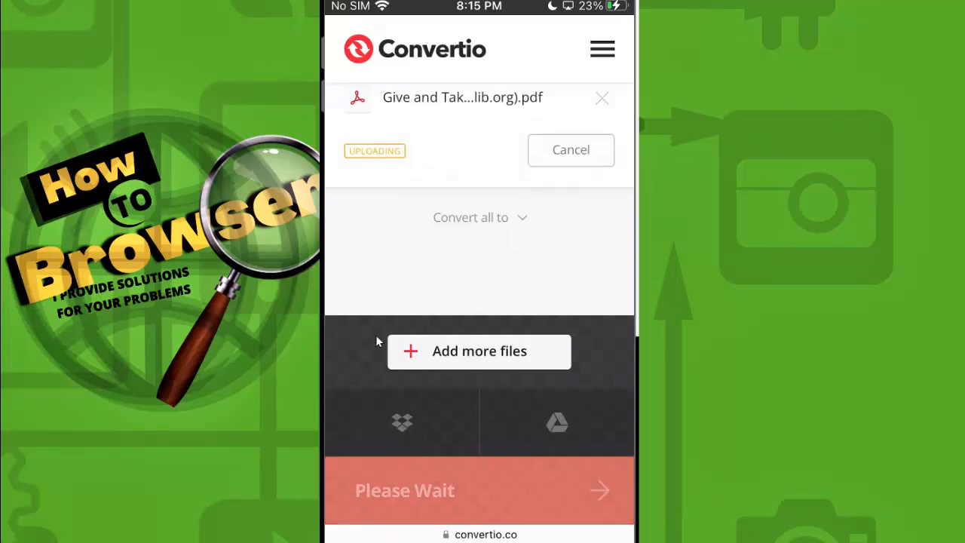
{"action": "mouse_move", "coordinate": [474, 377]}
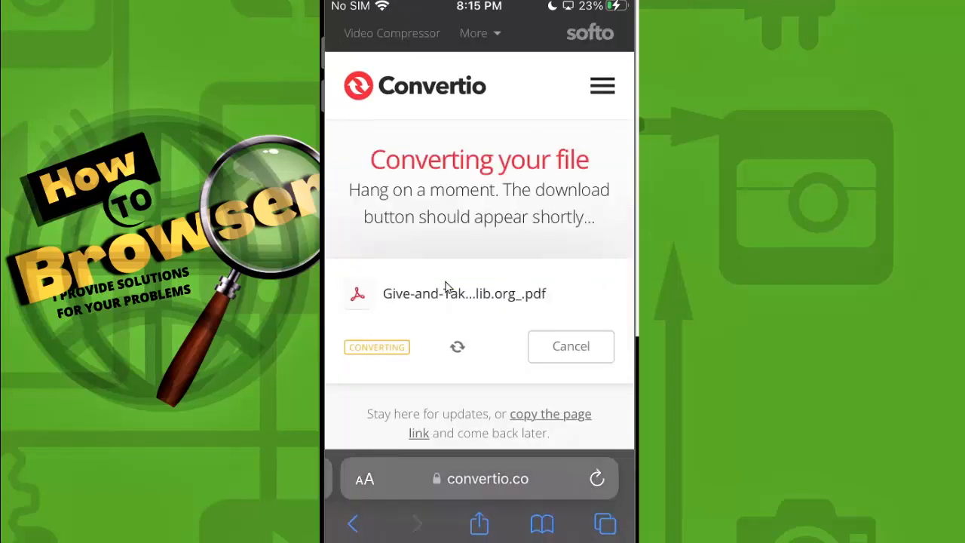
{"action": "mouse_move", "coordinate": [596, 404]}
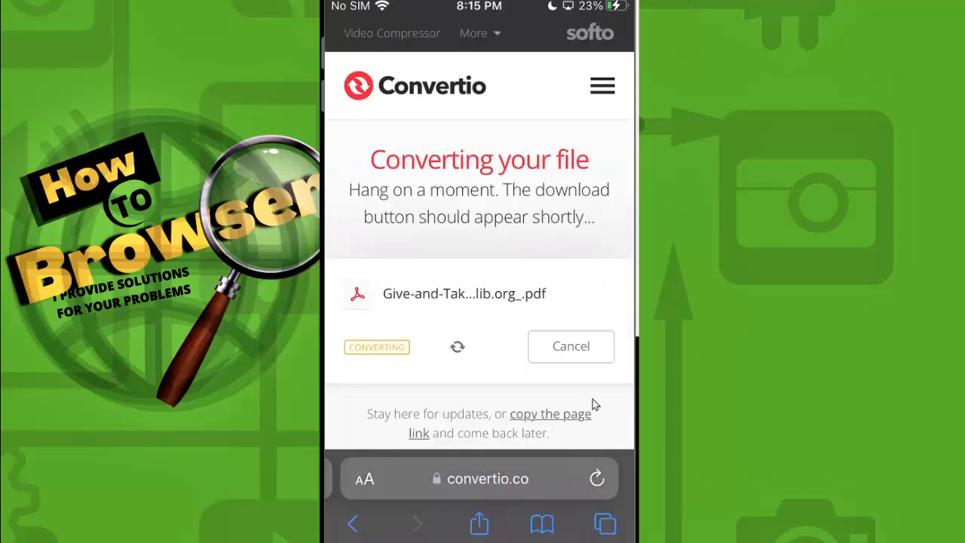
{"action": "mouse_move", "coordinate": [433, 228]}
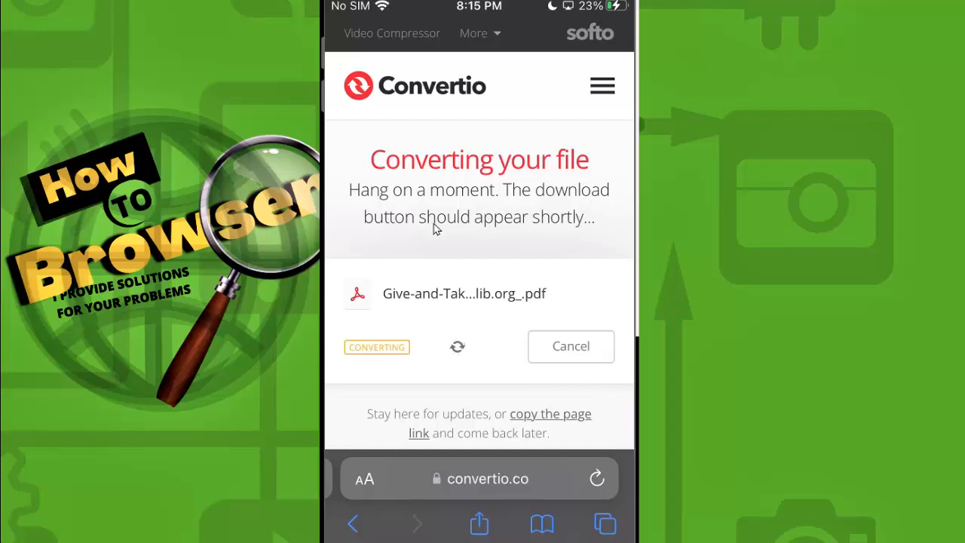
{"action": "mouse_move", "coordinate": [474, 180]}
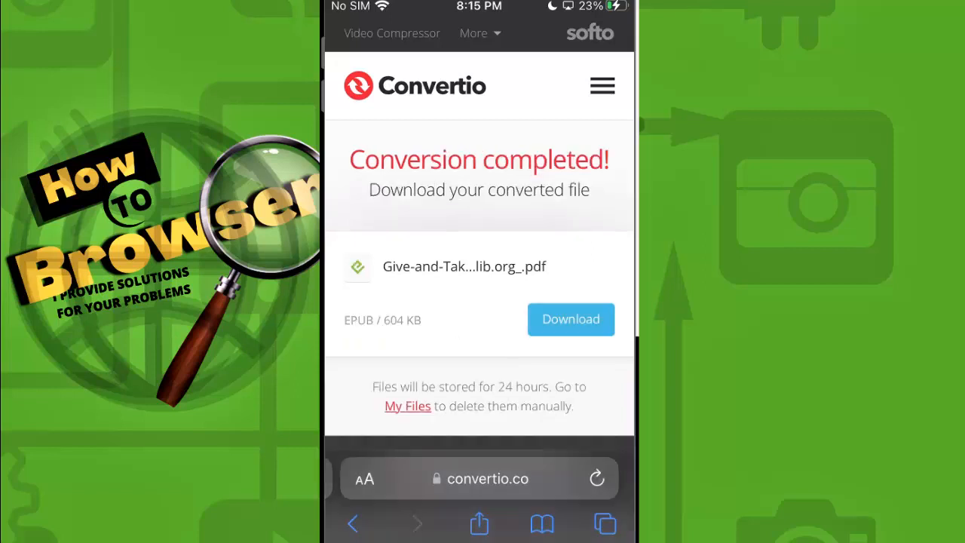
{"action": "mouse_move", "coordinate": [411, 317]}
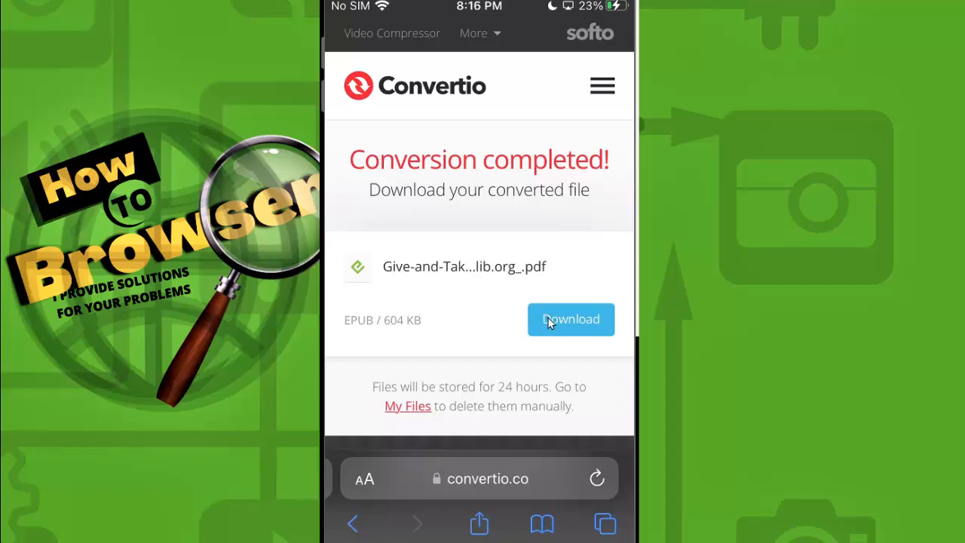
- Download the 'Give and Take' EPUB and open it from Safari's Downloads in Books
{"action": "left_click", "coordinate": [571, 319]}
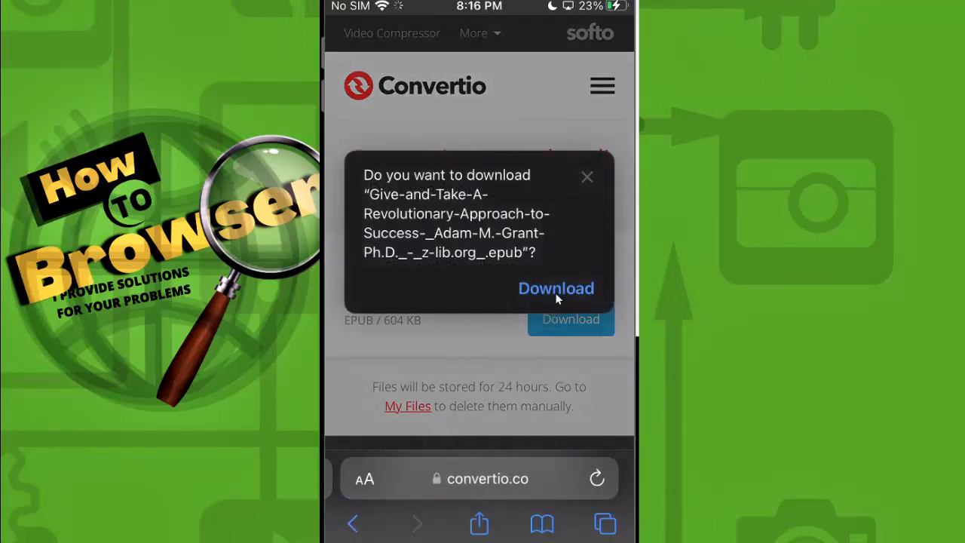
{"action": "left_click", "coordinate": [556, 288]}
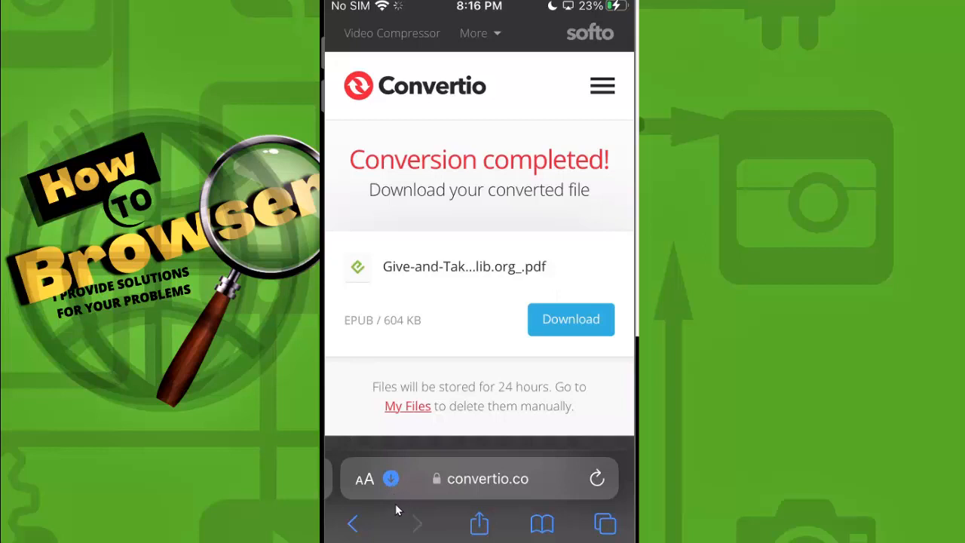
{"action": "left_click", "coordinate": [364, 478]}
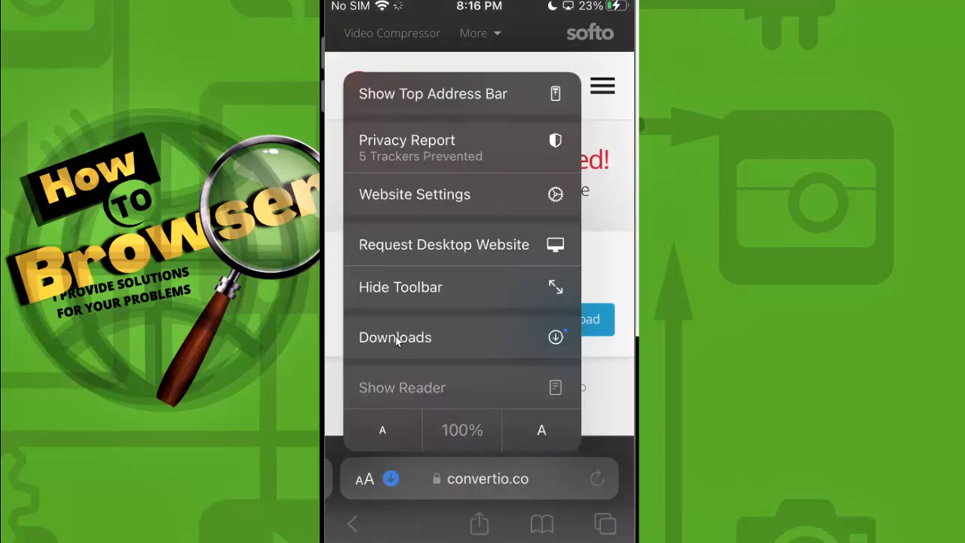
{"action": "left_click", "coordinate": [395, 337]}
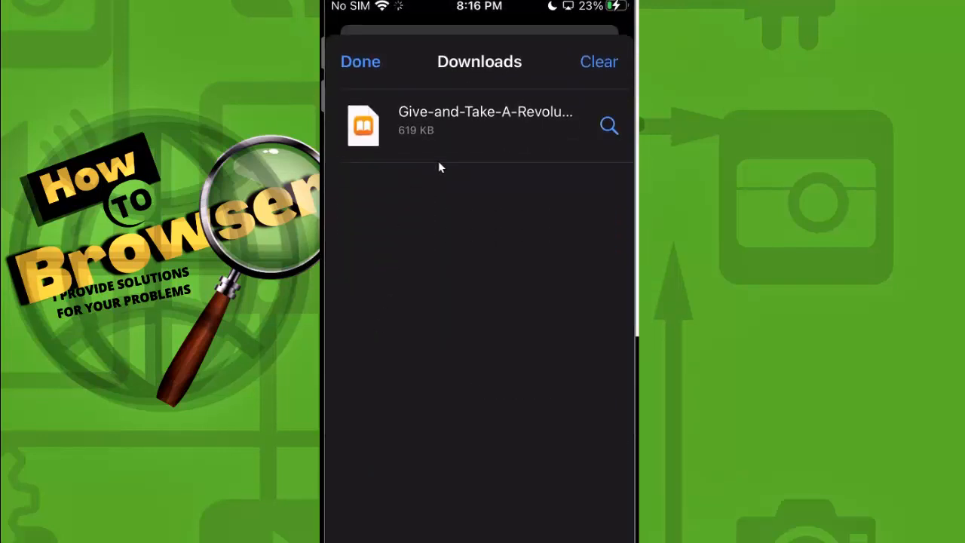
{"action": "left_click", "coordinate": [360, 62]}
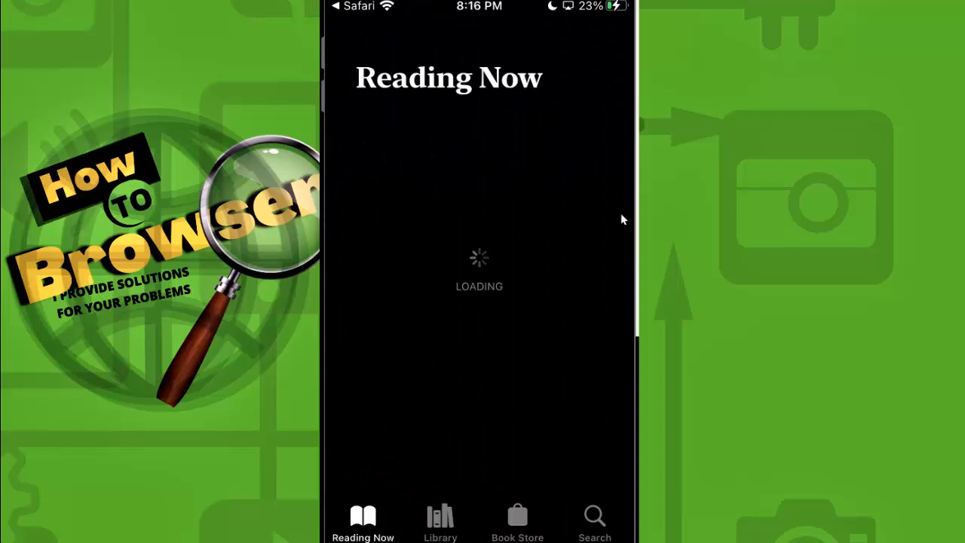
- Open 'Give and Take' from the Apple Books library and scroll through it
{"action": "left_click", "coordinate": [440, 520]}
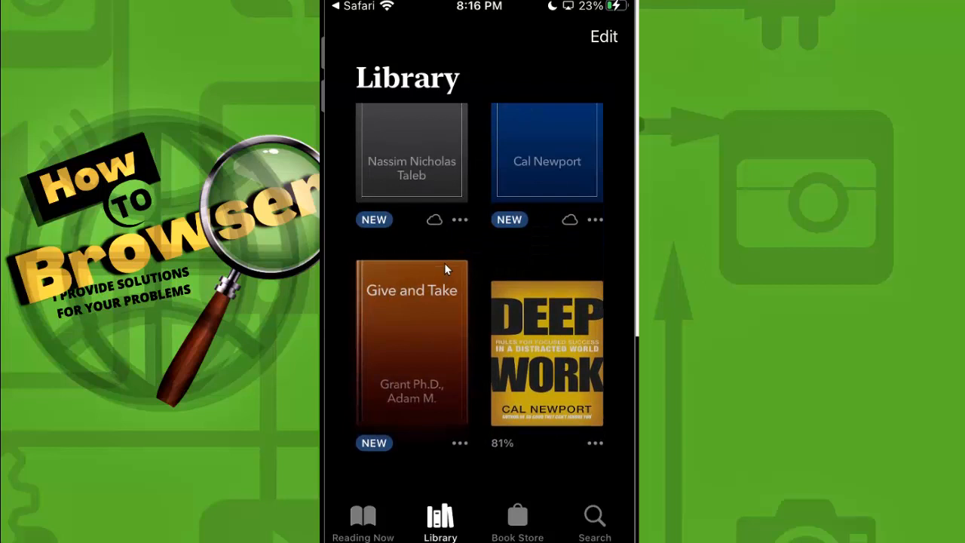
{"action": "left_click", "coordinate": [411, 346]}
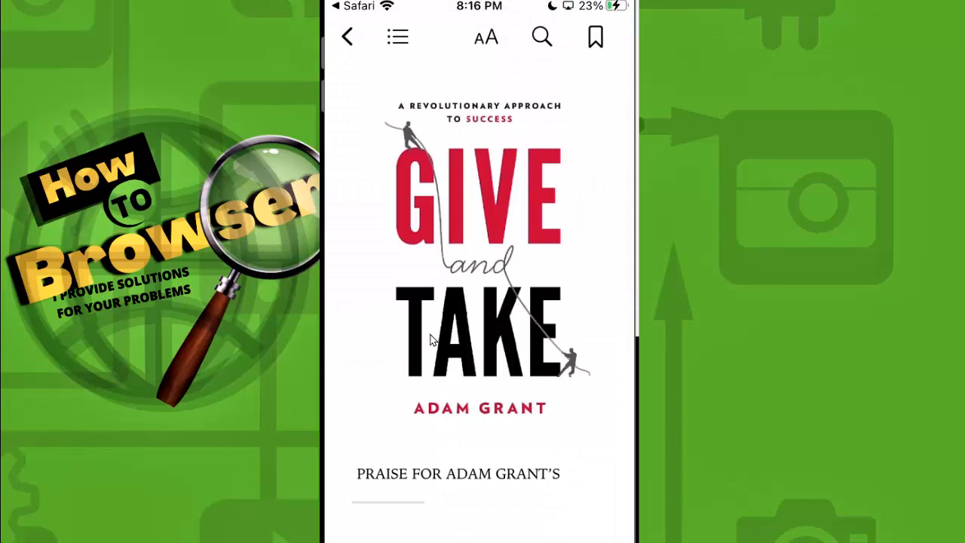
{"action": "scroll", "scroll_direction": "up", "scroll_amount": 3}
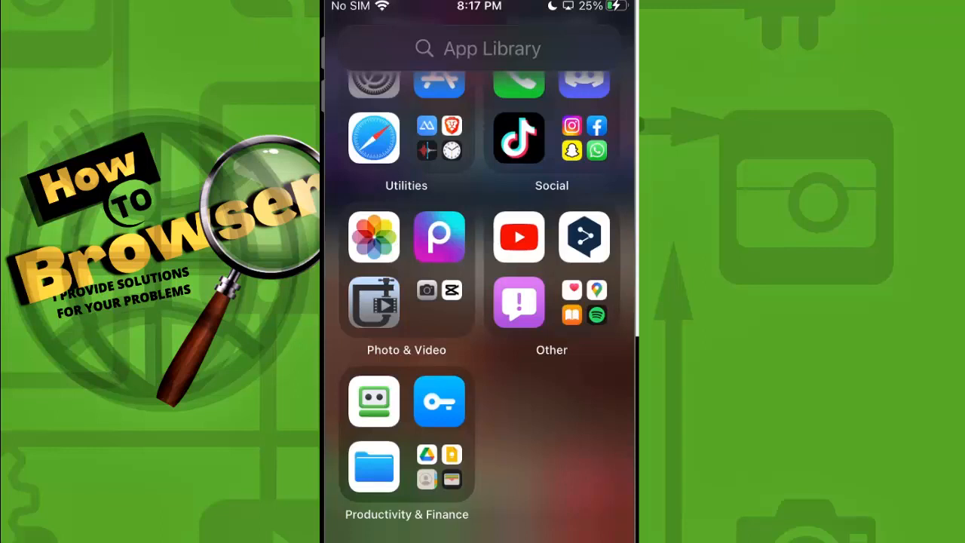
{"action": "mouse_move", "coordinate": [482, 433]}
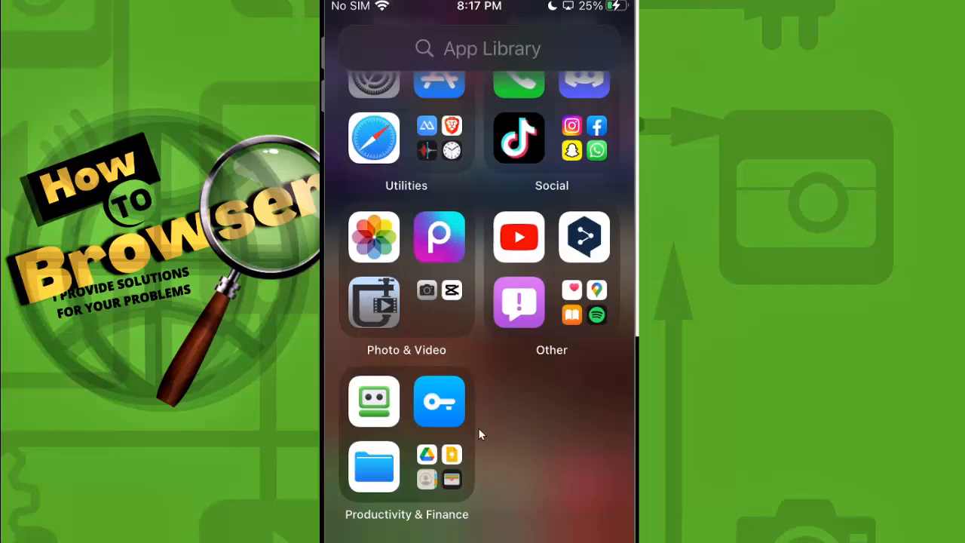
- In Files, open On My iPhone > Downloads to show the 'Give and Take' EPUB
{"action": "left_click", "coordinate": [373, 467]}
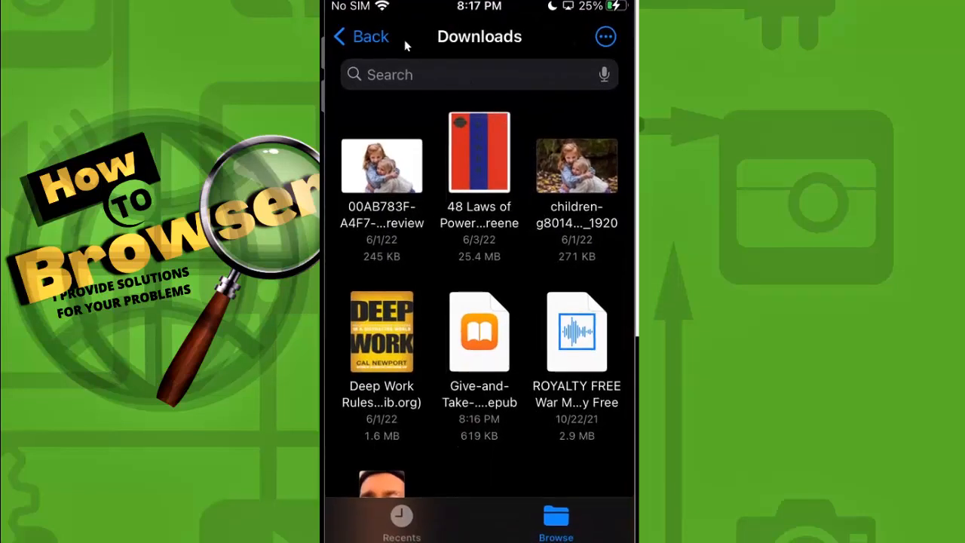
{"action": "left_click", "coordinate": [360, 37]}
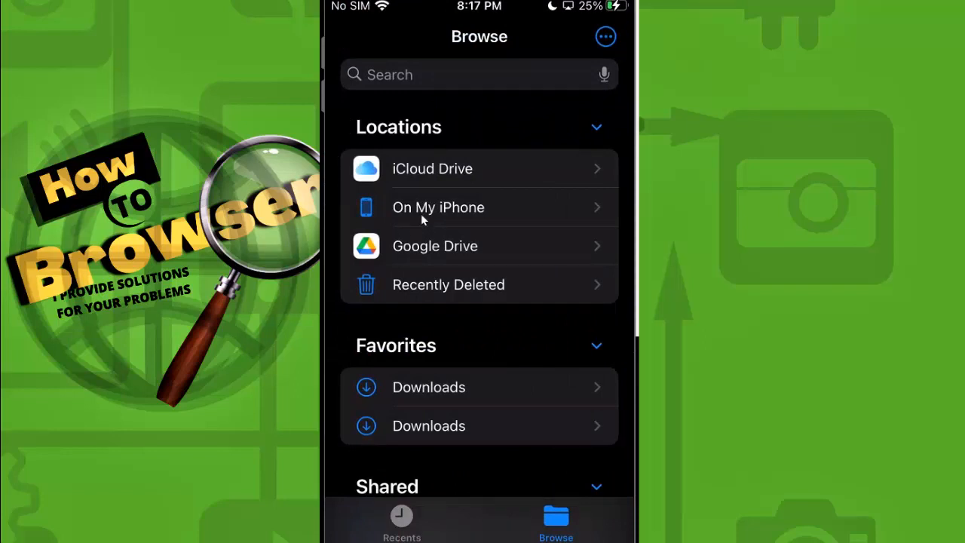
{"action": "left_click", "coordinate": [438, 207]}
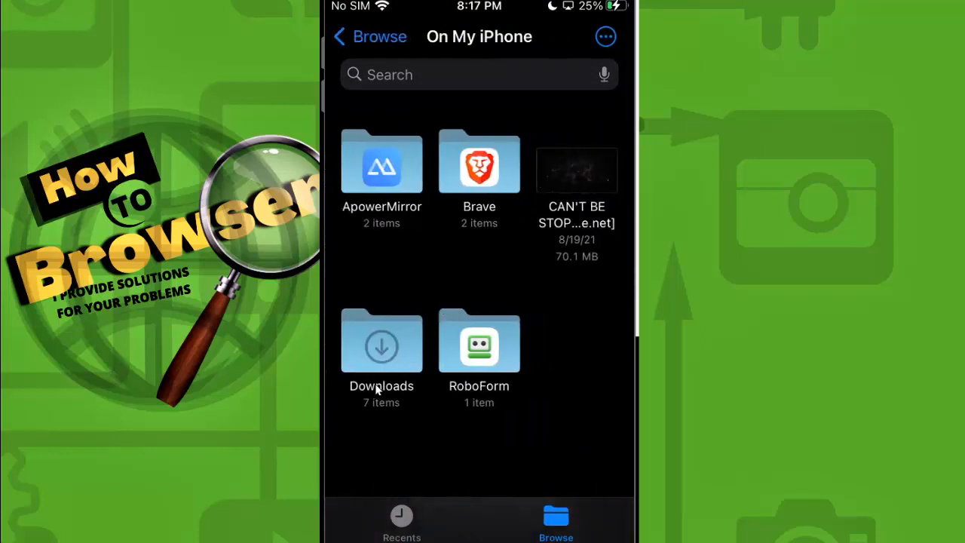
{"action": "left_click", "coordinate": [381, 342]}
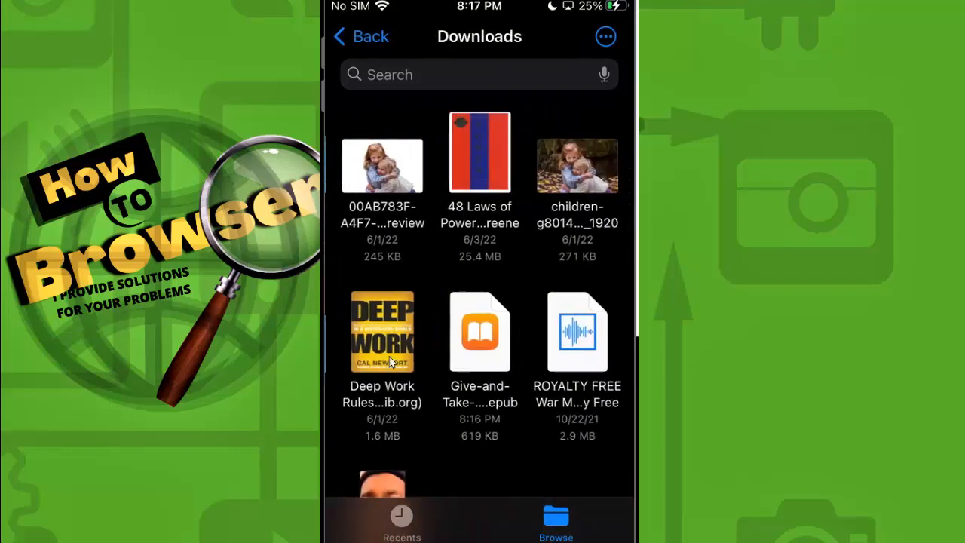